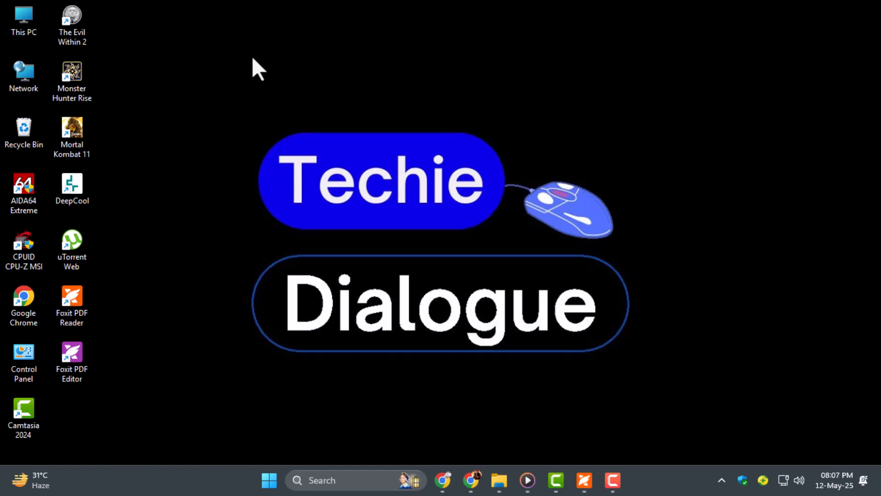
{"action": "mouse_move", "coordinate": [483, 101]}
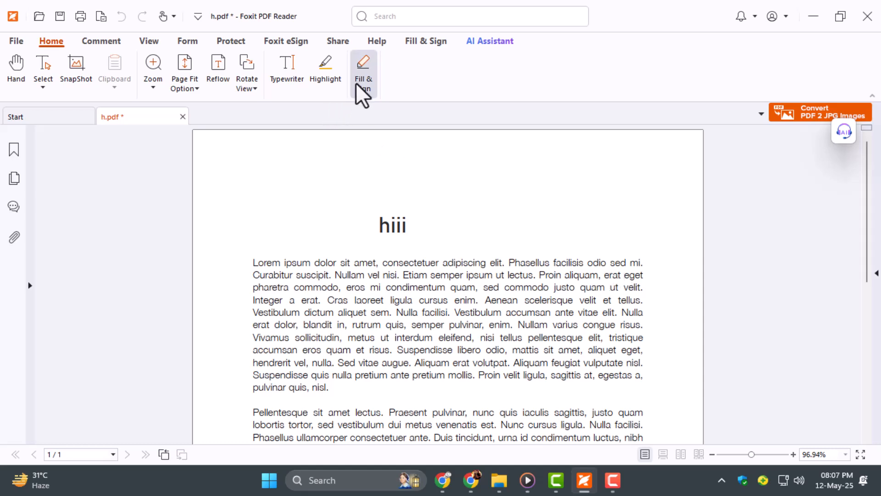
Step: Place a checkmark, a box just above it, and the text 'hi' near the top right
{"action": "left_click", "coordinate": [364, 70]}
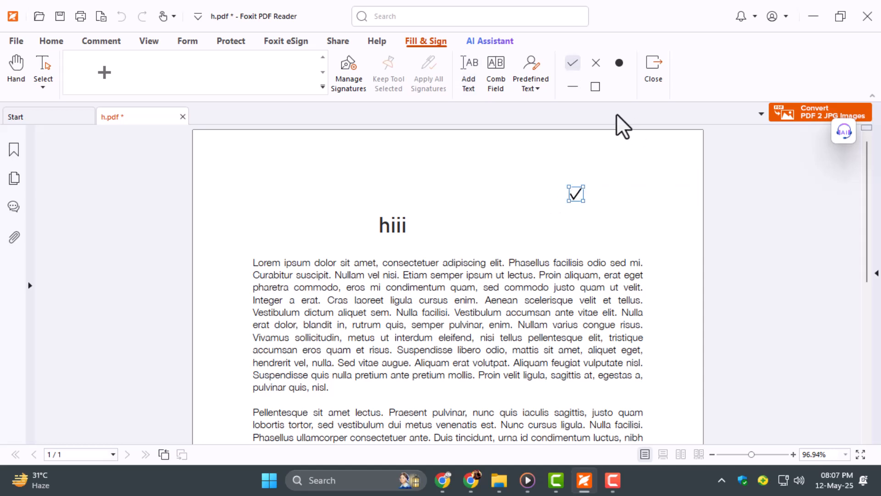
{"action": "left_click", "coordinate": [595, 87]}
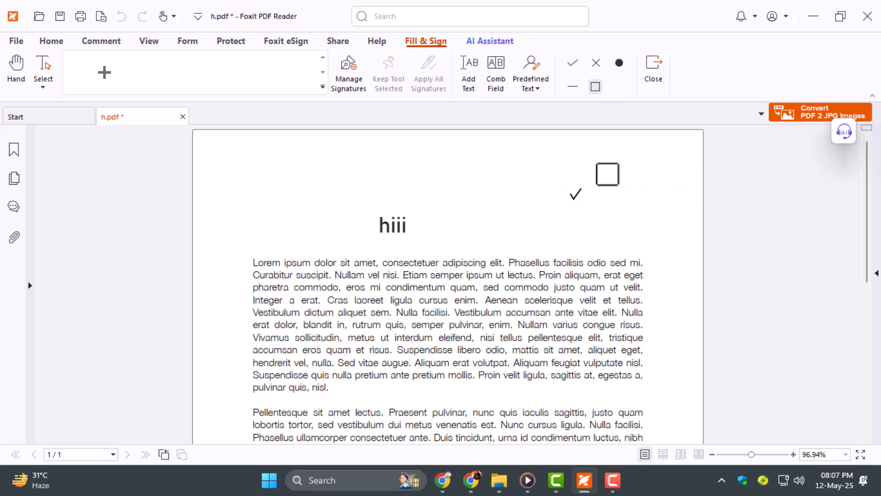
{"action": "left_click", "coordinate": [606, 173]}
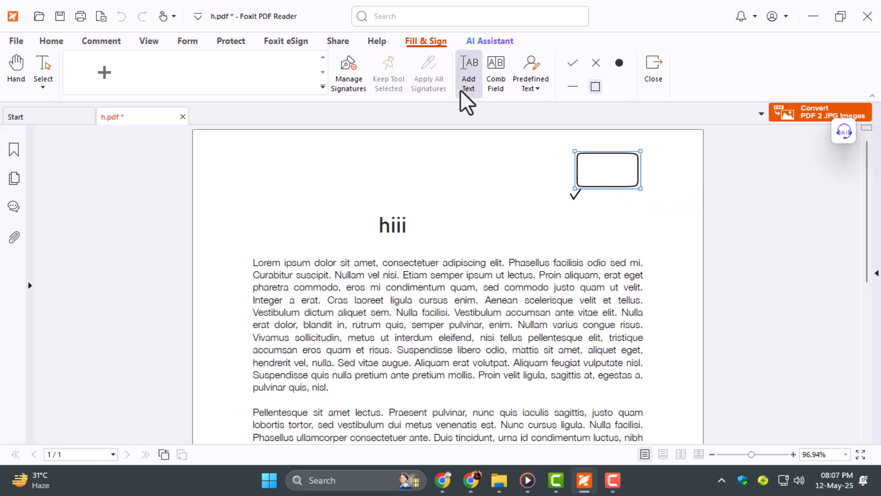
{"action": "left_click", "coordinate": [606, 168]}
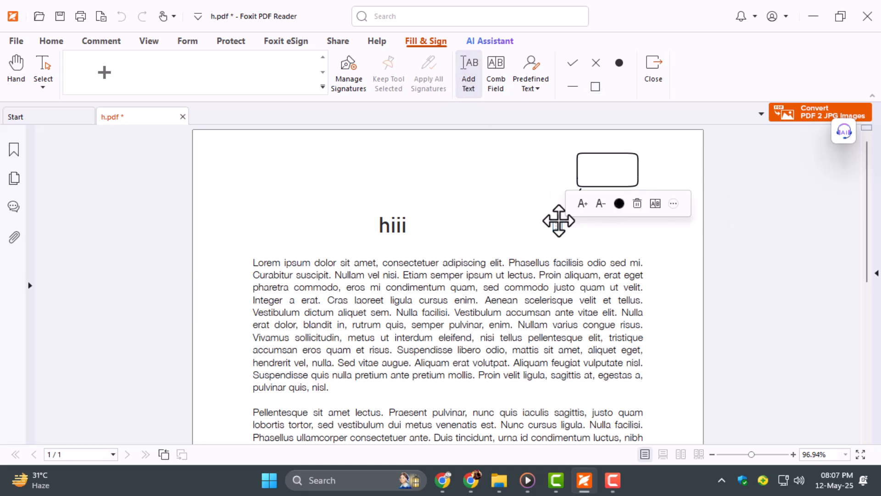
{"action": "type", "text": "hi"}
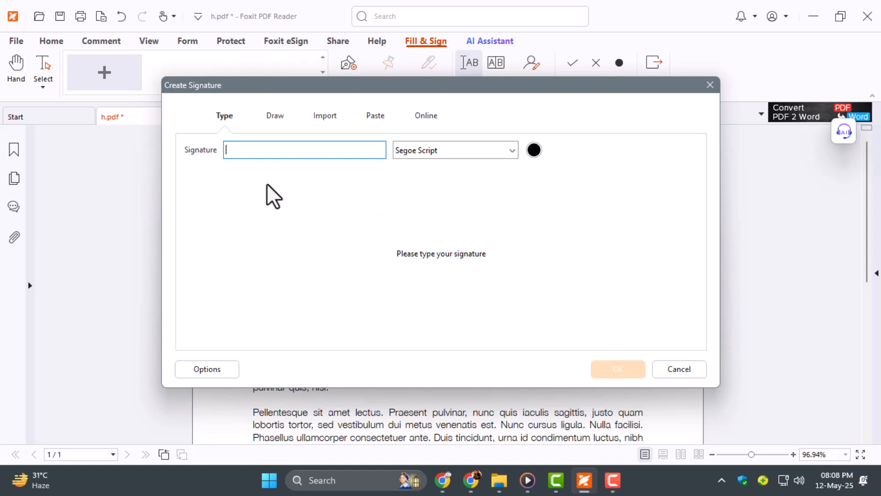
Step: Create the signature 'ji' and confirm it
{"action": "type", "text": "ji"}
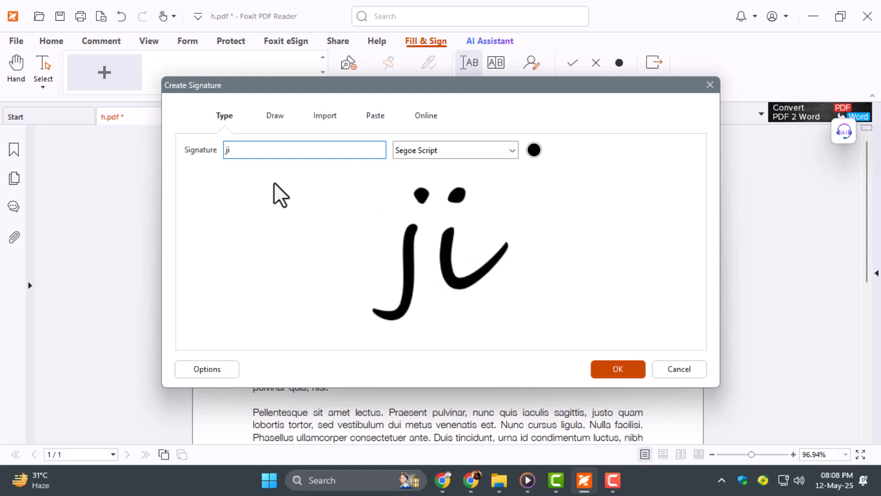
{"action": "left_click", "coordinate": [275, 116]}
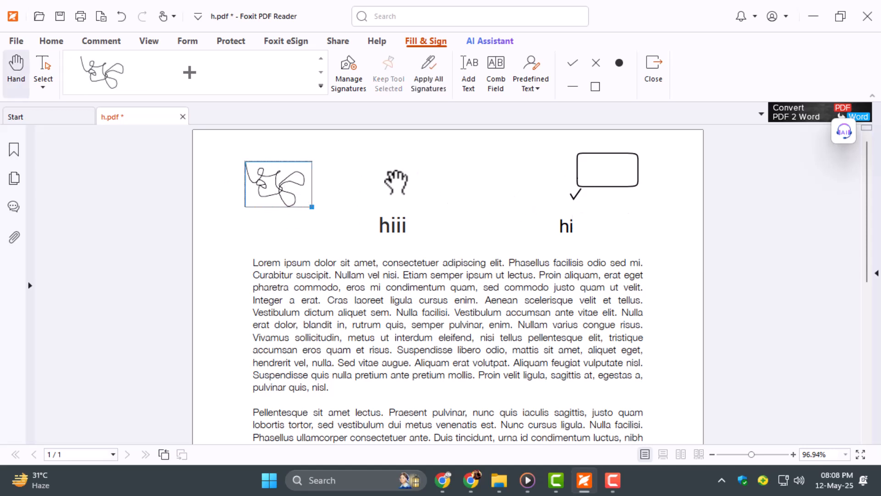
Step: Split the document view into two panes from the View tab's split options
{"action": "left_click", "coordinate": [148, 40]}
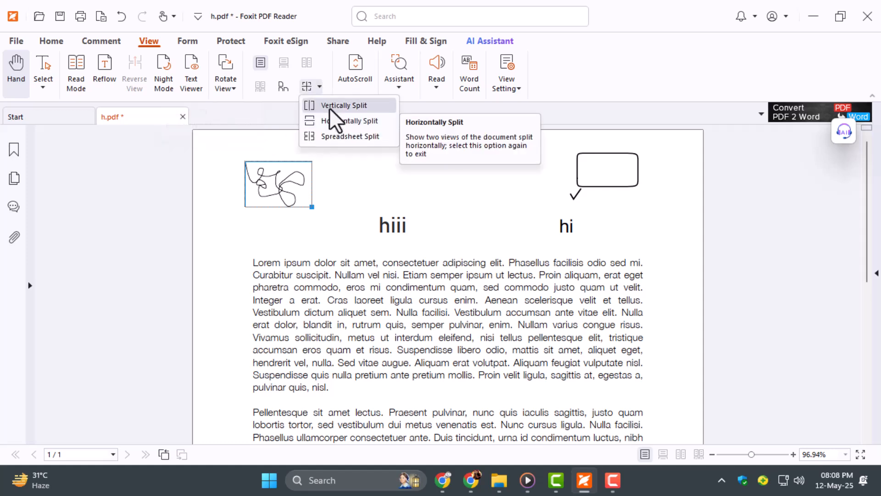
{"action": "left_click", "coordinate": [347, 121]}
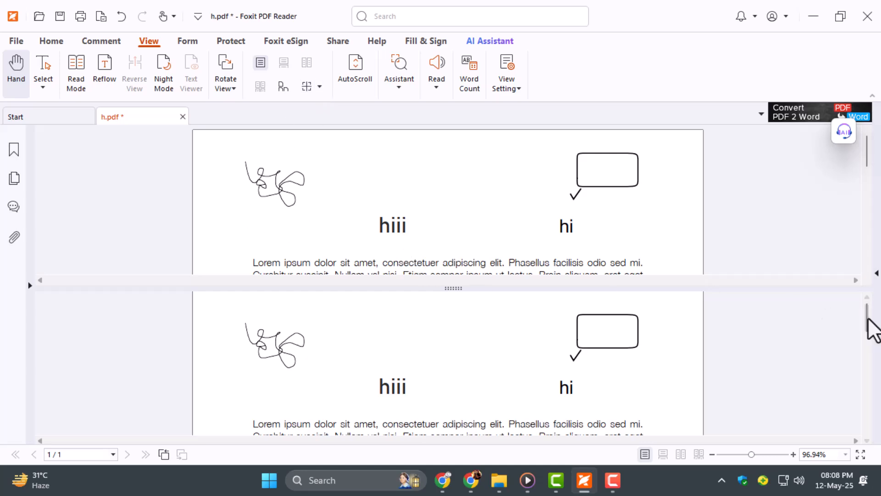
{"action": "left_click", "coordinate": [101, 40]}
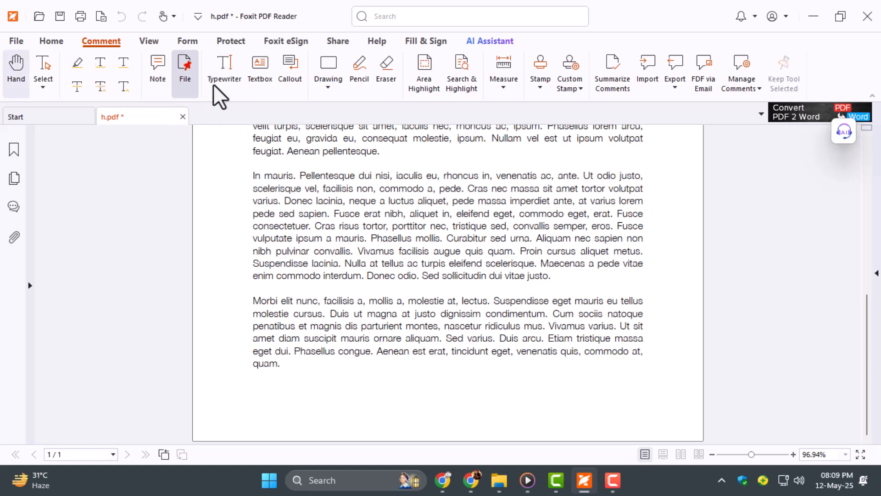
Step: Type 'jigg' as typewriter text below the last paragraph and show its formatting settings
{"action": "left_click", "coordinate": [224, 70]}
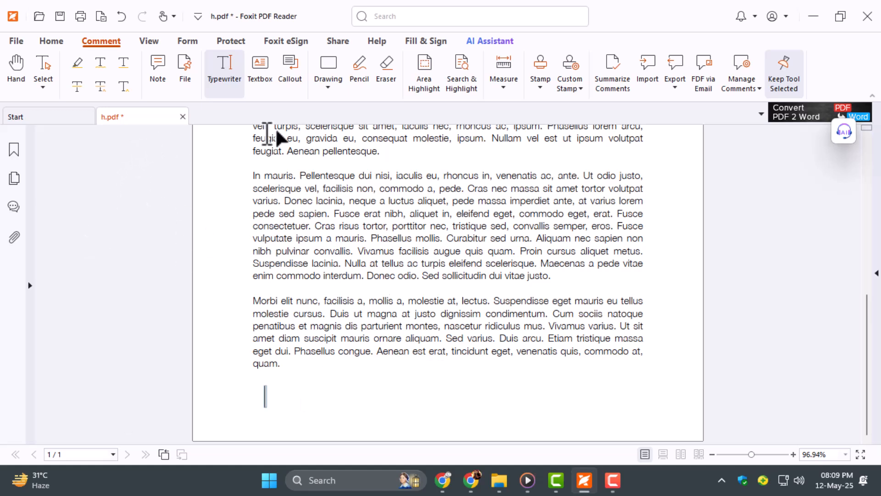
{"action": "type", "text": "jigg"}
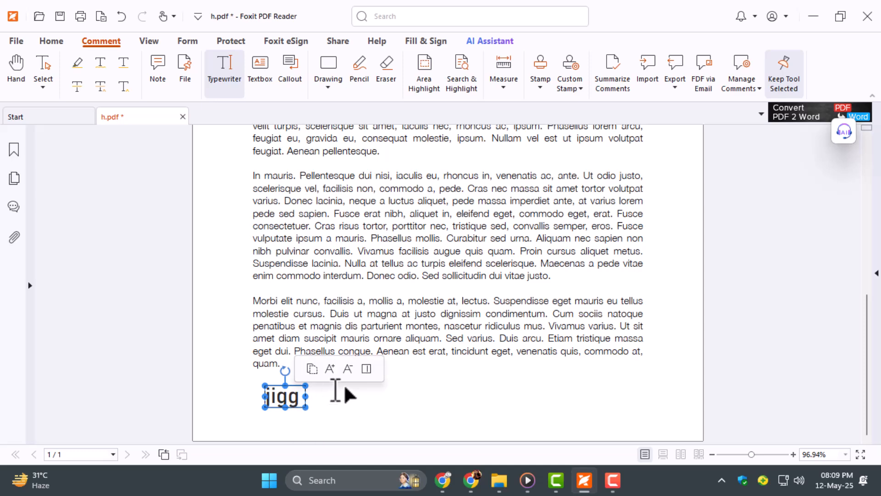
{"action": "left_click", "coordinate": [366, 368]}
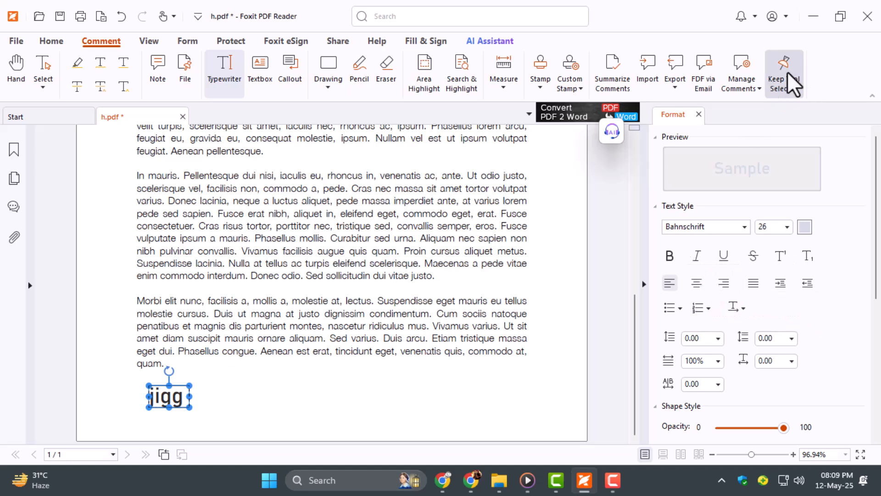
{"action": "mouse_move", "coordinate": [154, 152]}
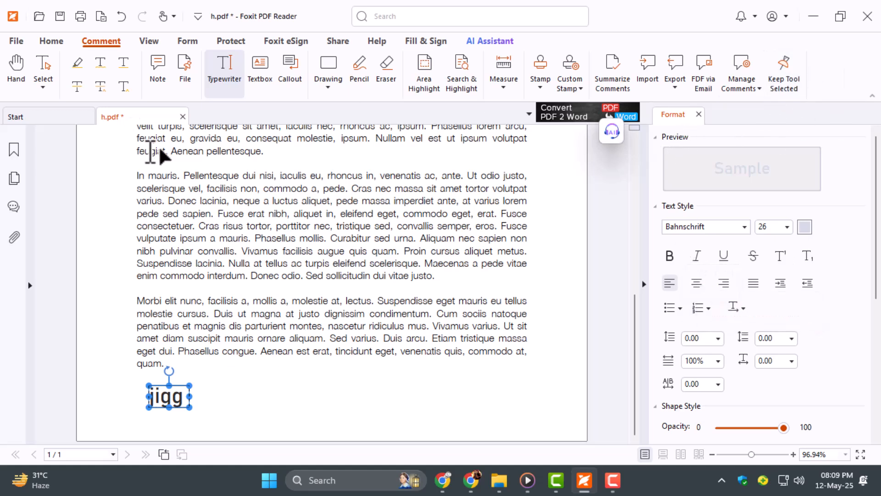
Step: Zoom in on the body text to about 478% with the View tab's zoom-in tool
{"action": "left_click", "coordinate": [148, 40]}
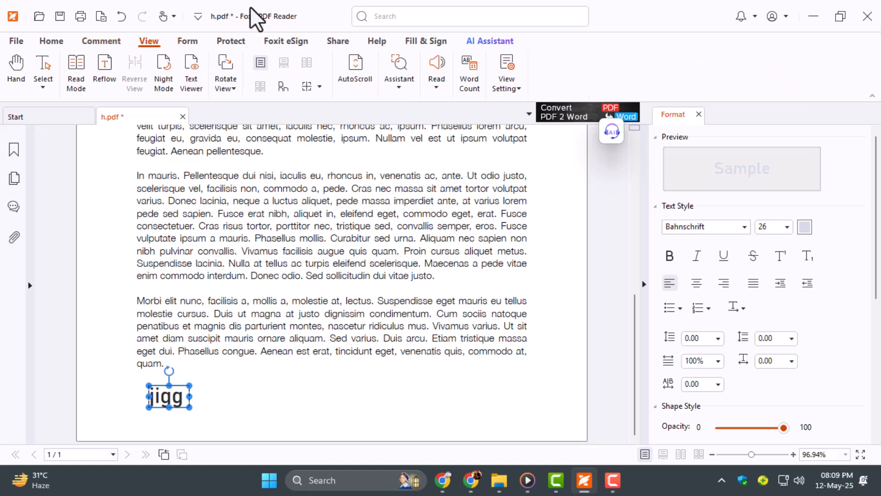
{"action": "mouse_move", "coordinate": [191, 71]}
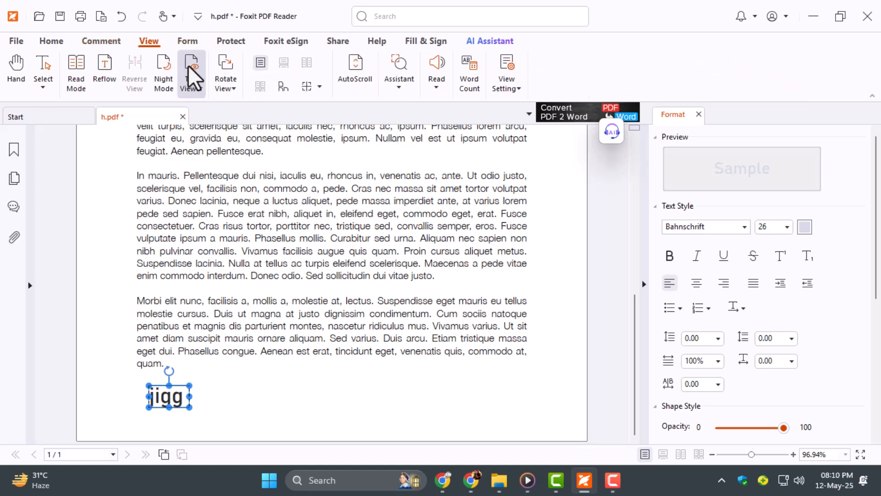
{"action": "left_click", "coordinate": [191, 73]}
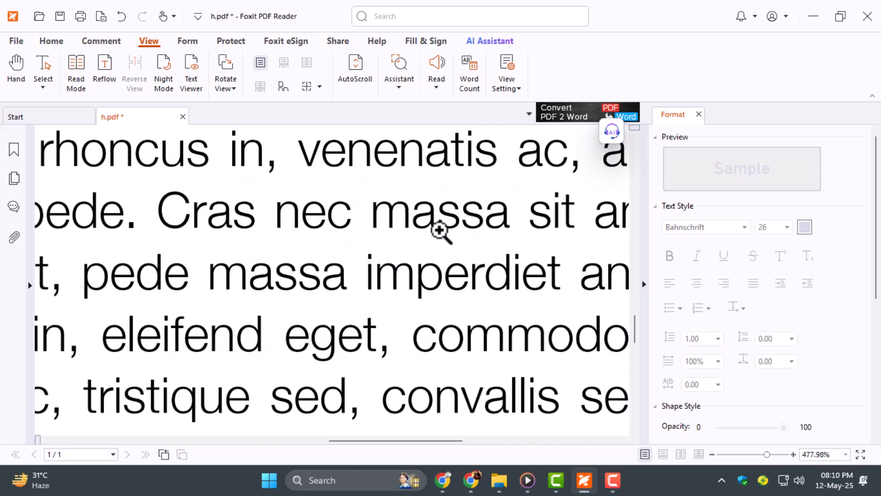
{"action": "mouse_move", "coordinate": [534, 312]}
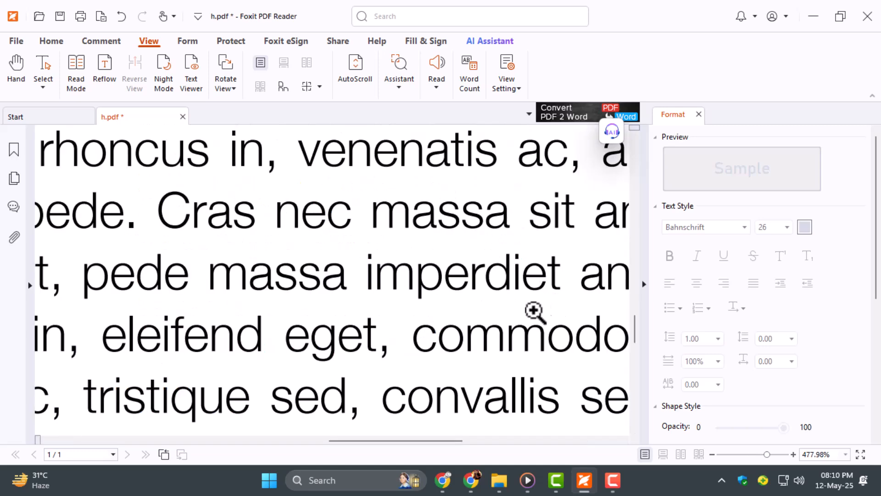
{"action": "mouse_move", "coordinate": [359, 180]}
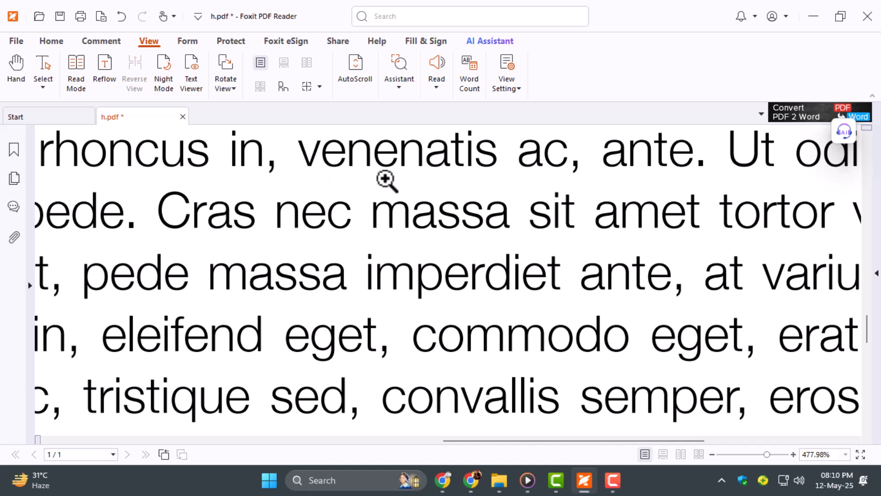
{"action": "mouse_move", "coordinate": [553, 334]}
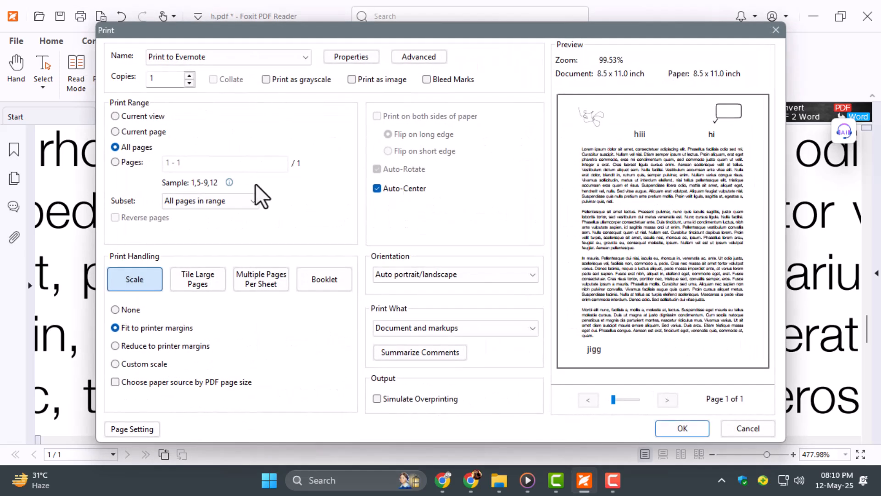
Step: Print with the print range set to Current view
{"action": "left_click", "coordinate": [115, 116]}
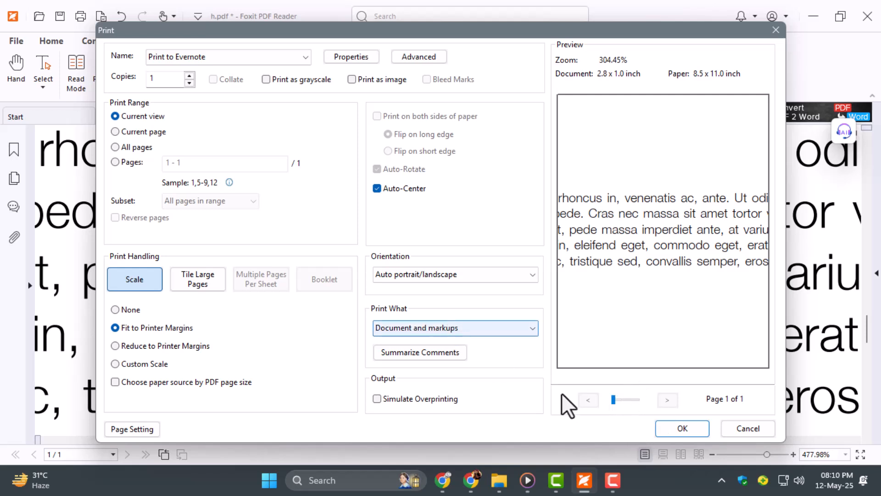
{"action": "mouse_move", "coordinate": [593, 423]}
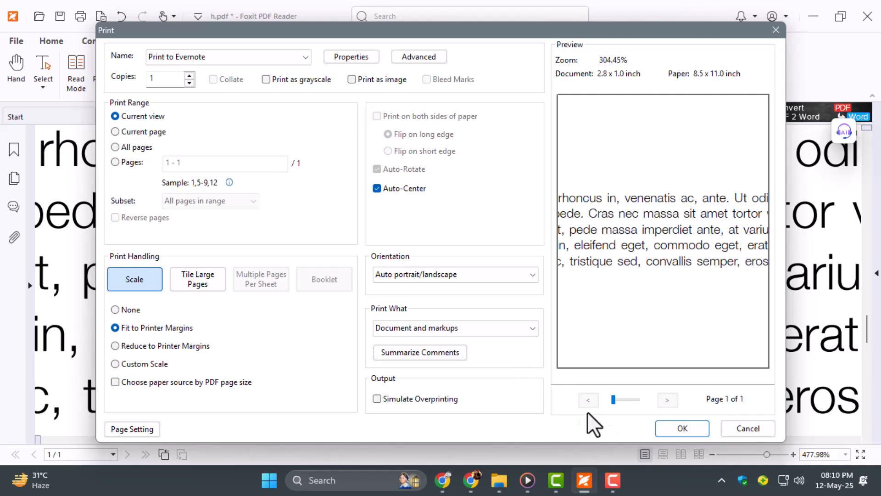
{"action": "left_click", "coordinate": [681, 428]}
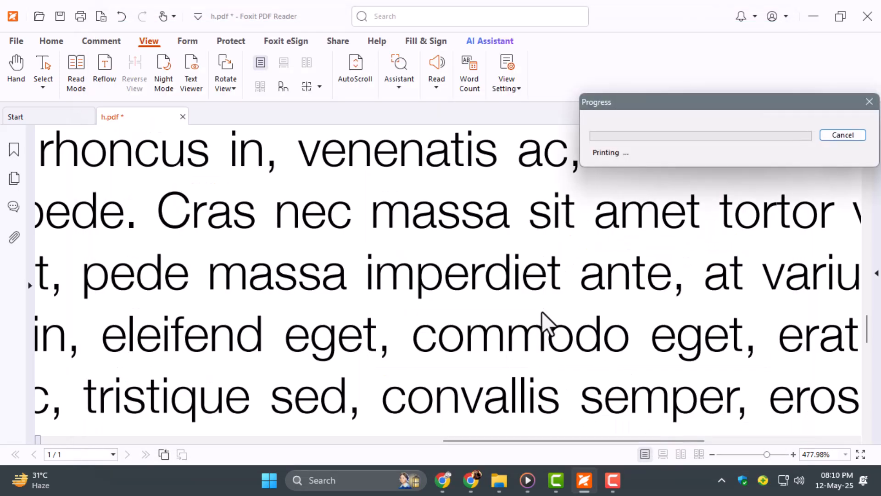